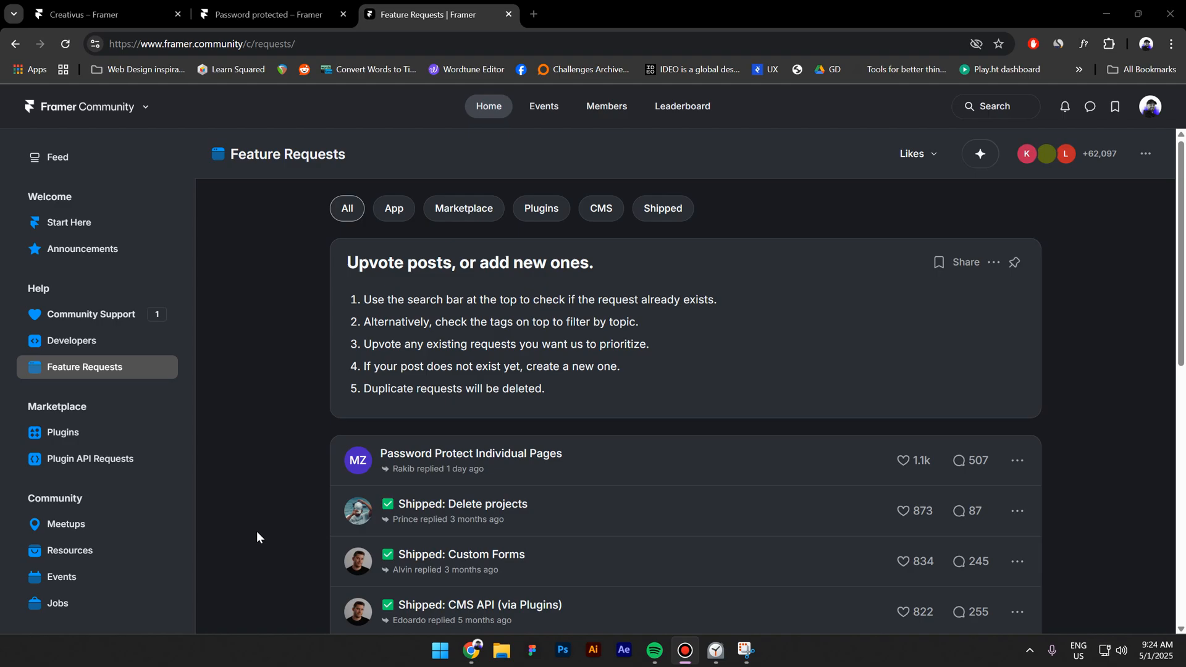
mouse_move(278, 502)
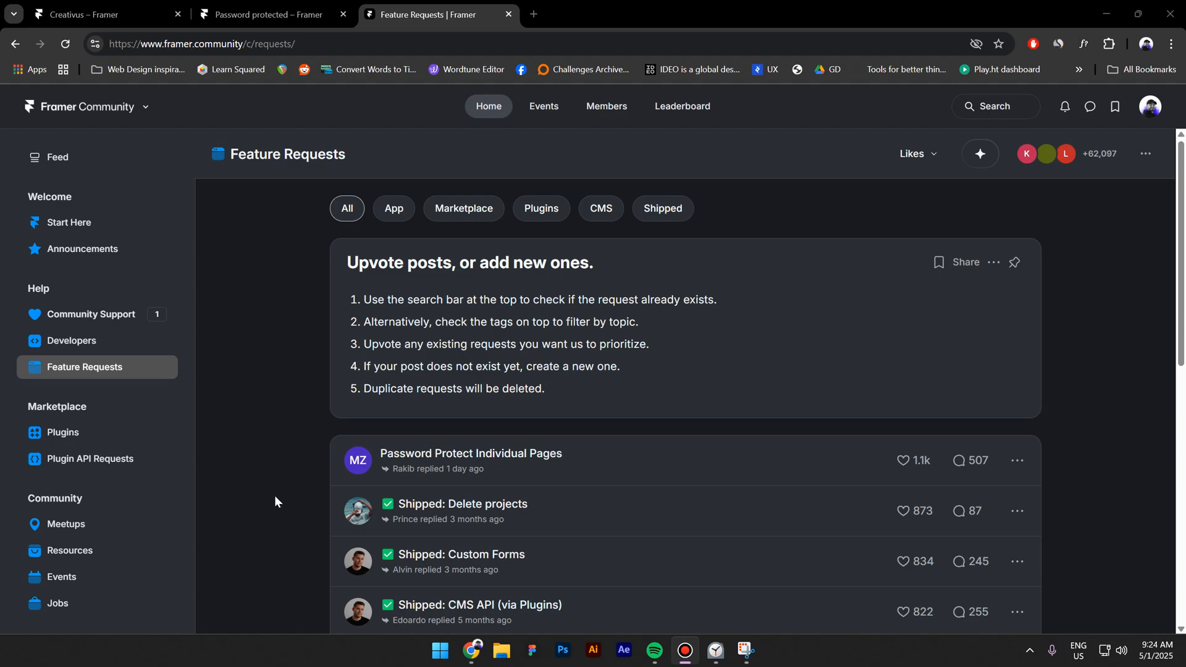
mouse_move(1088, 465)
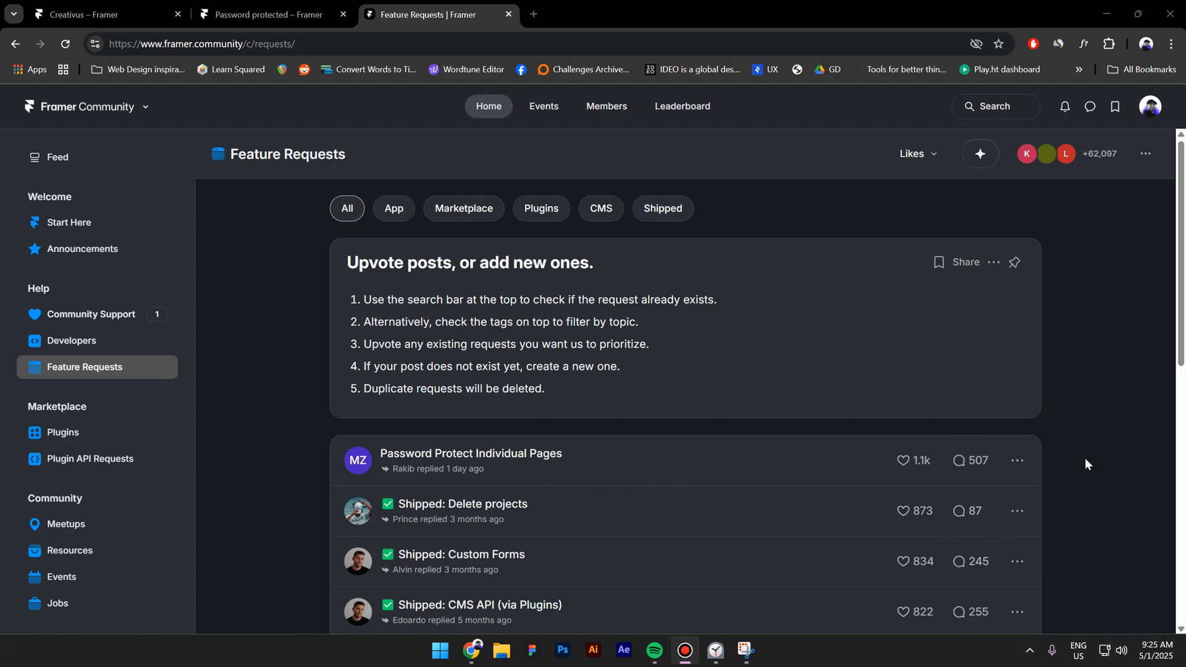
mouse_move(410, 467)
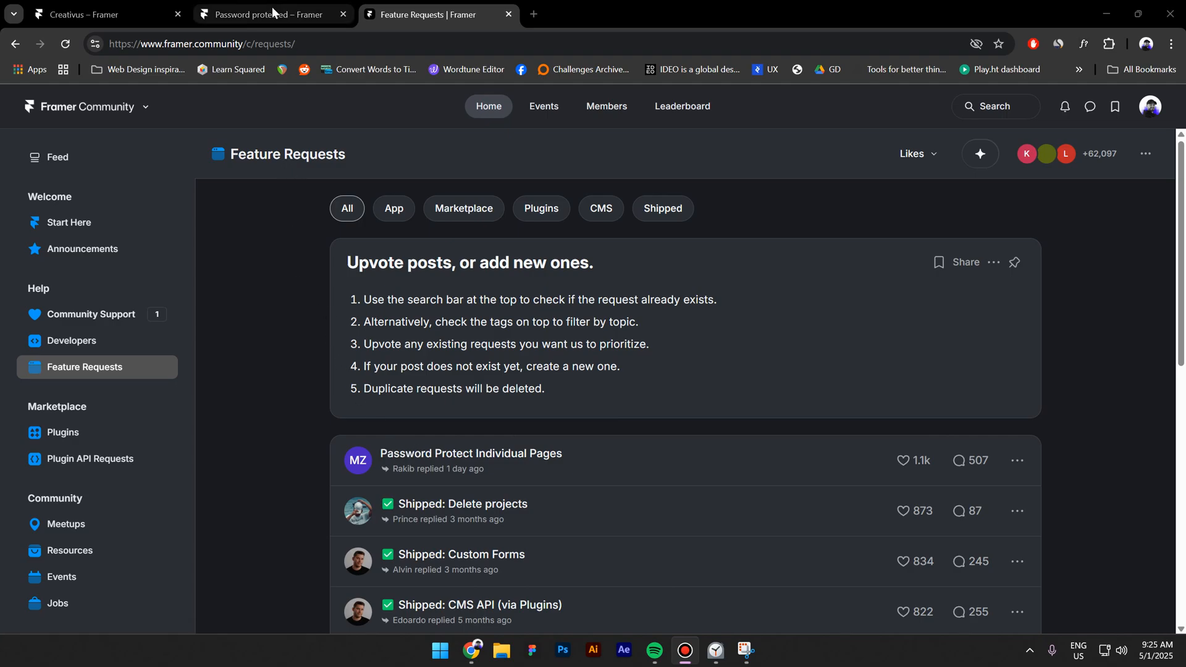
Step: Switch from the Password protected project to the Creativus portfolio project
click(265, 15)
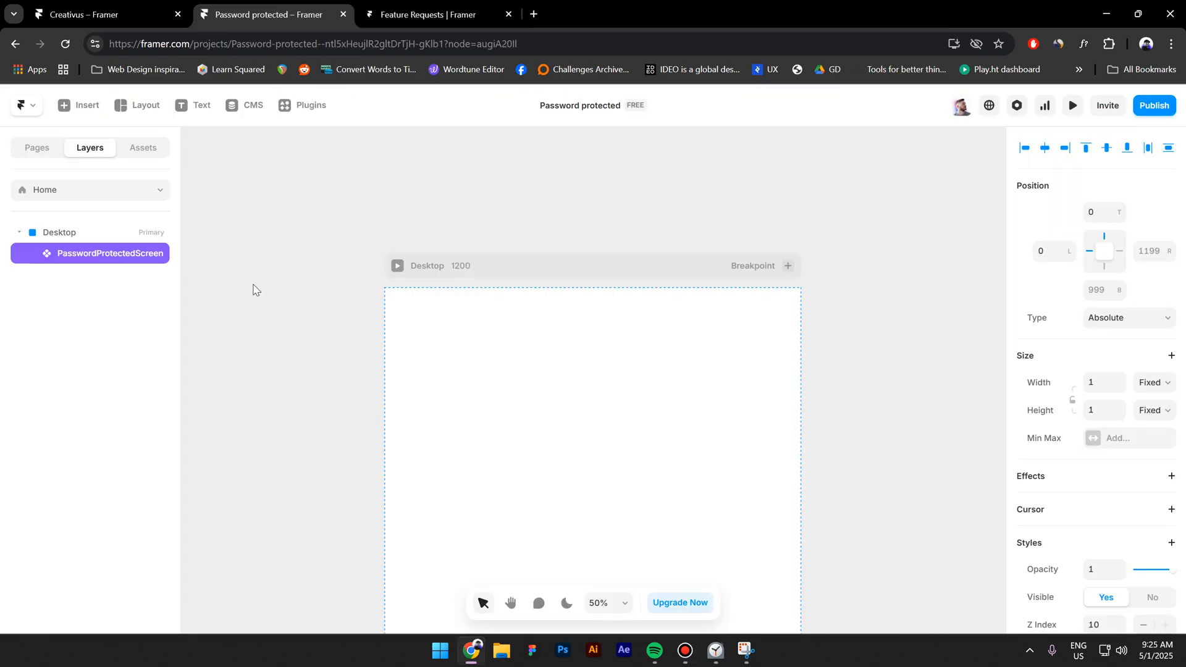
mouse_move(133, 259)
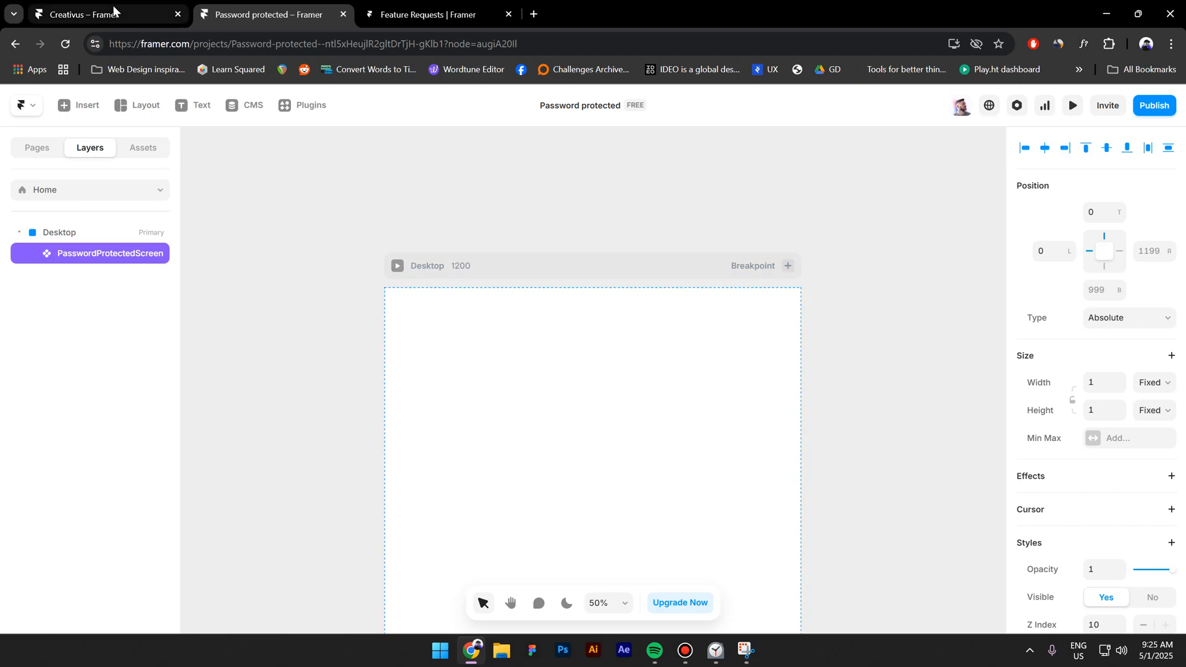
click(90, 15)
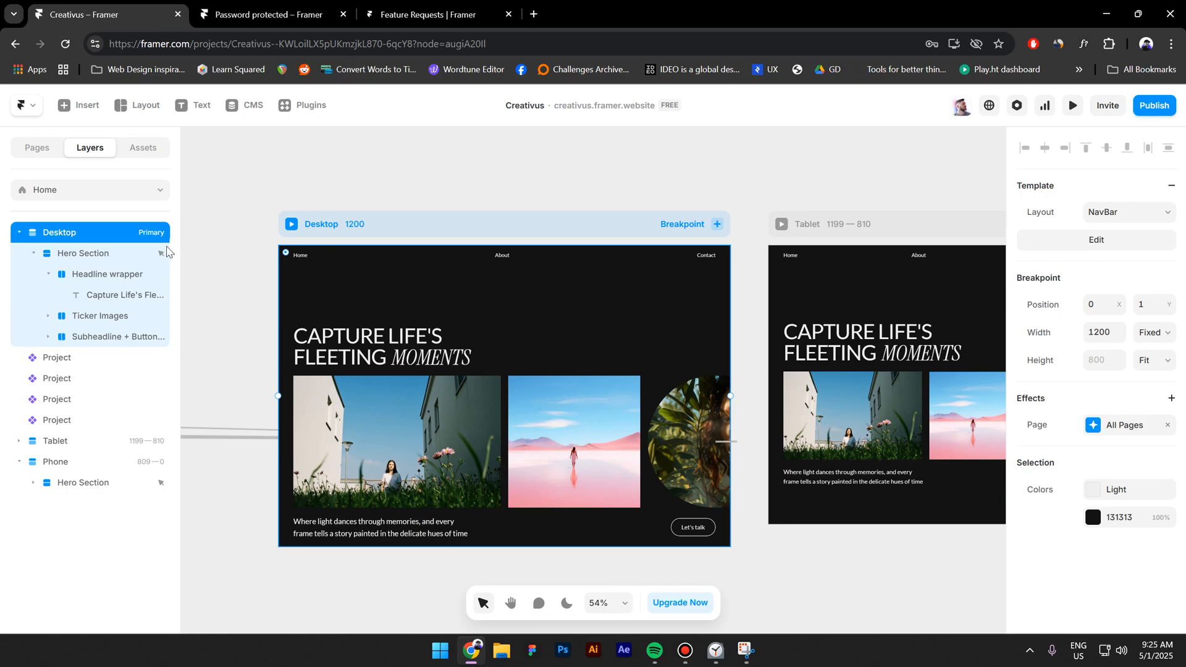
Step: Place the PasswordProtectedScreen component in the Desktop frame, absolutely positioned at top 0, left 0
click(502, 254)
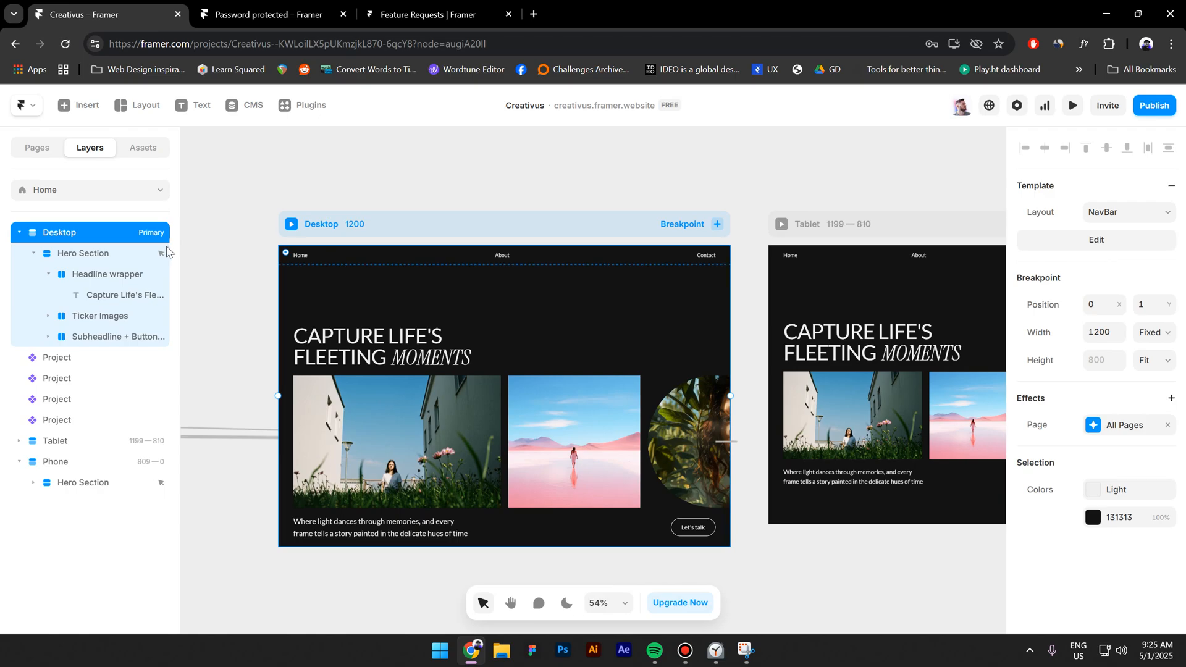
click(111, 357)
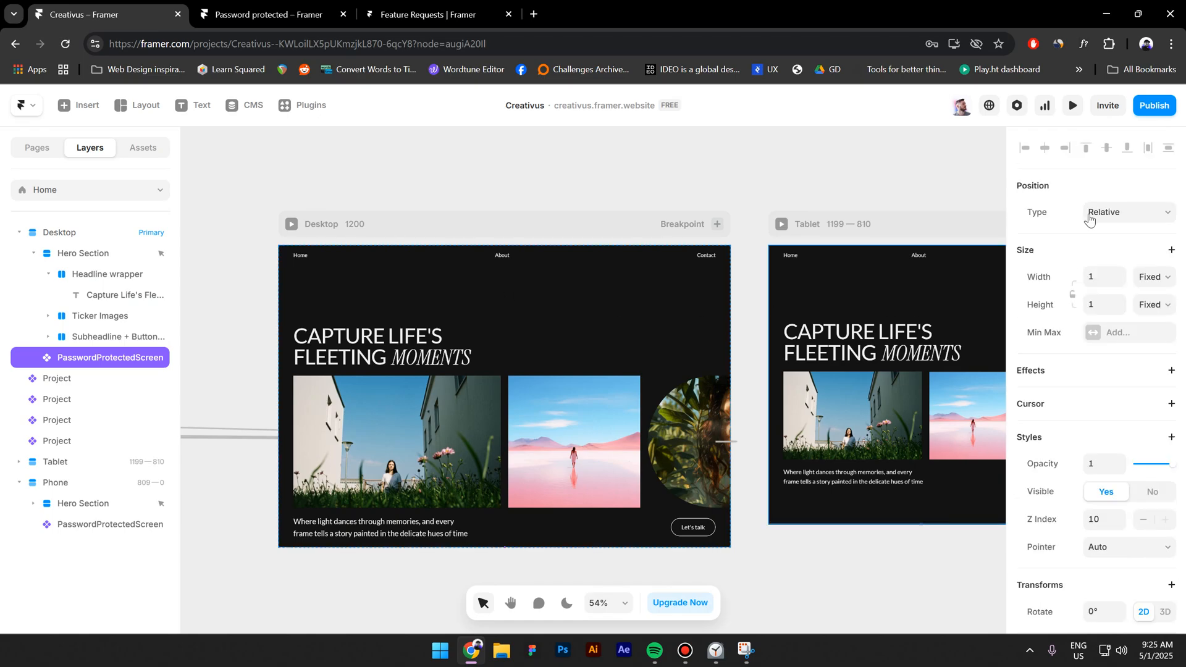
click(1127, 212)
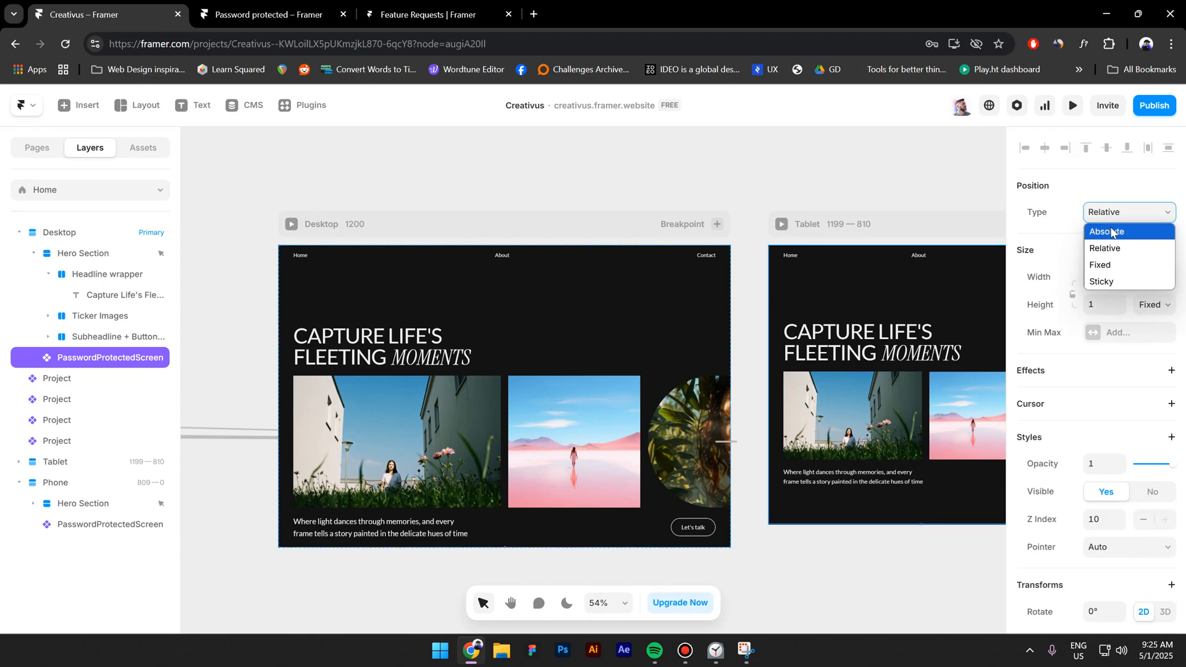
click(1108, 231)
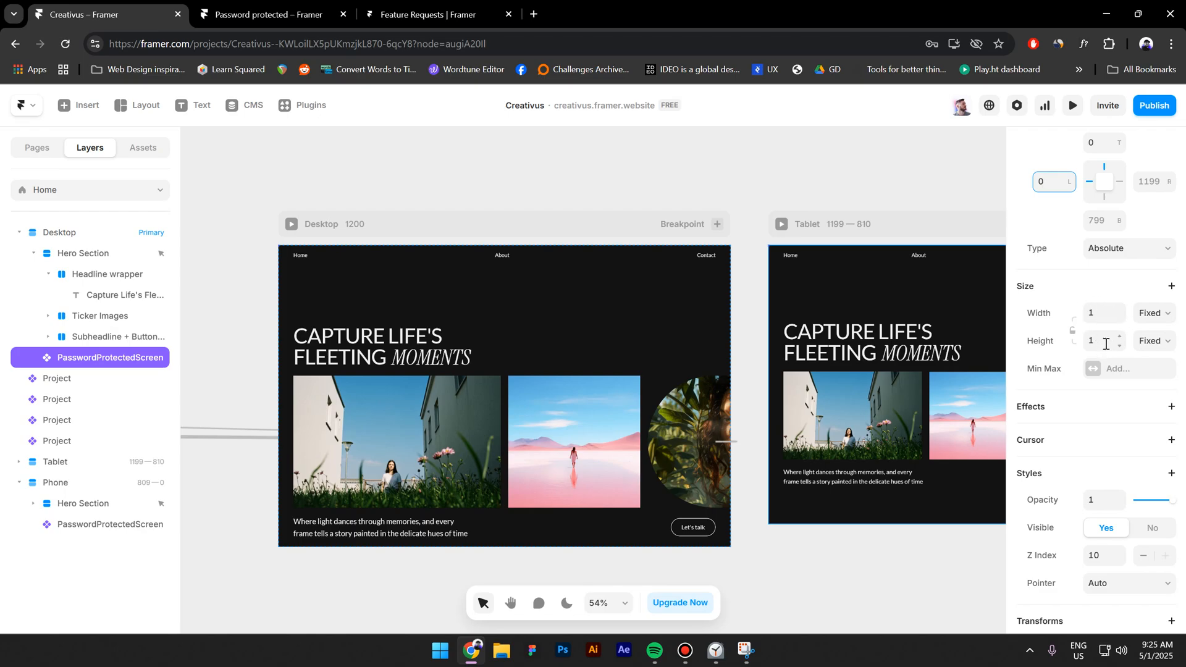
click(321, 223)
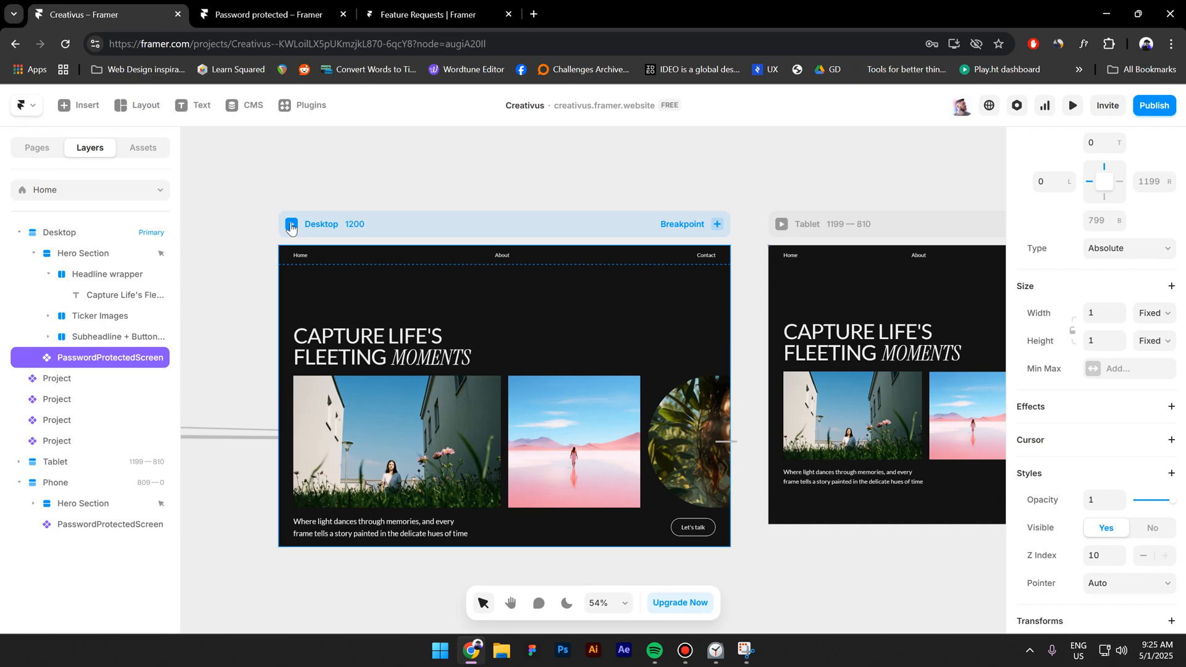
click(1072, 105)
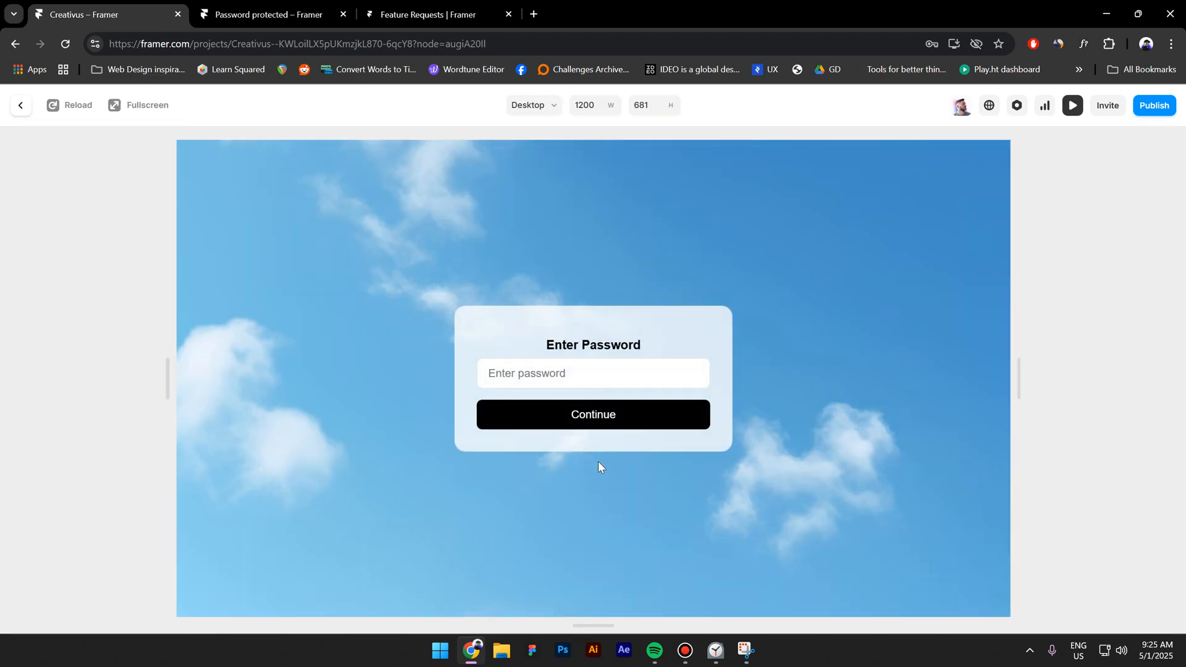
click(593, 414)
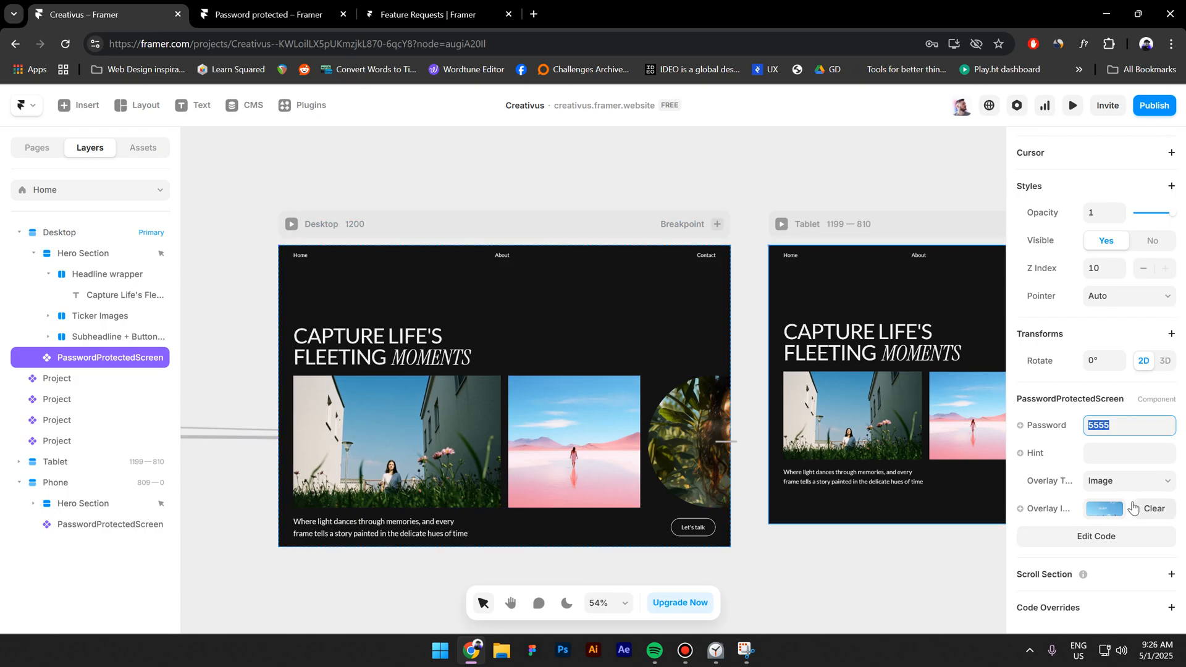
mouse_move(1077, 460)
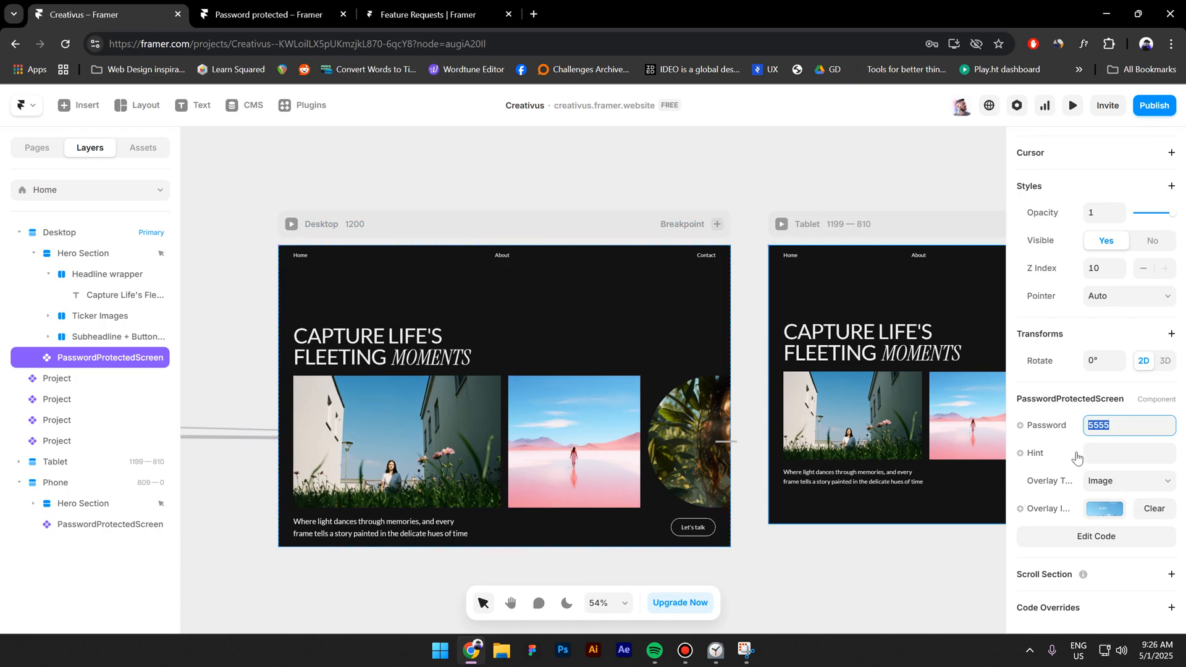
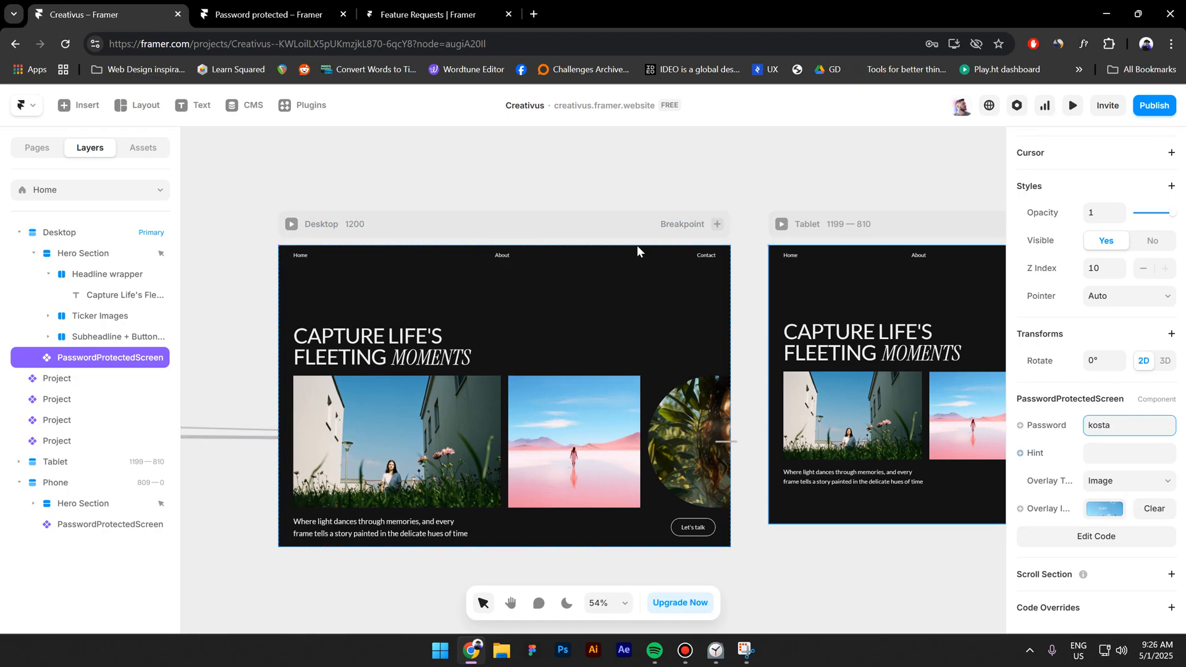
Step: Enter a test password on the preview's Enter Password screen and return to the editor
click(1072, 105)
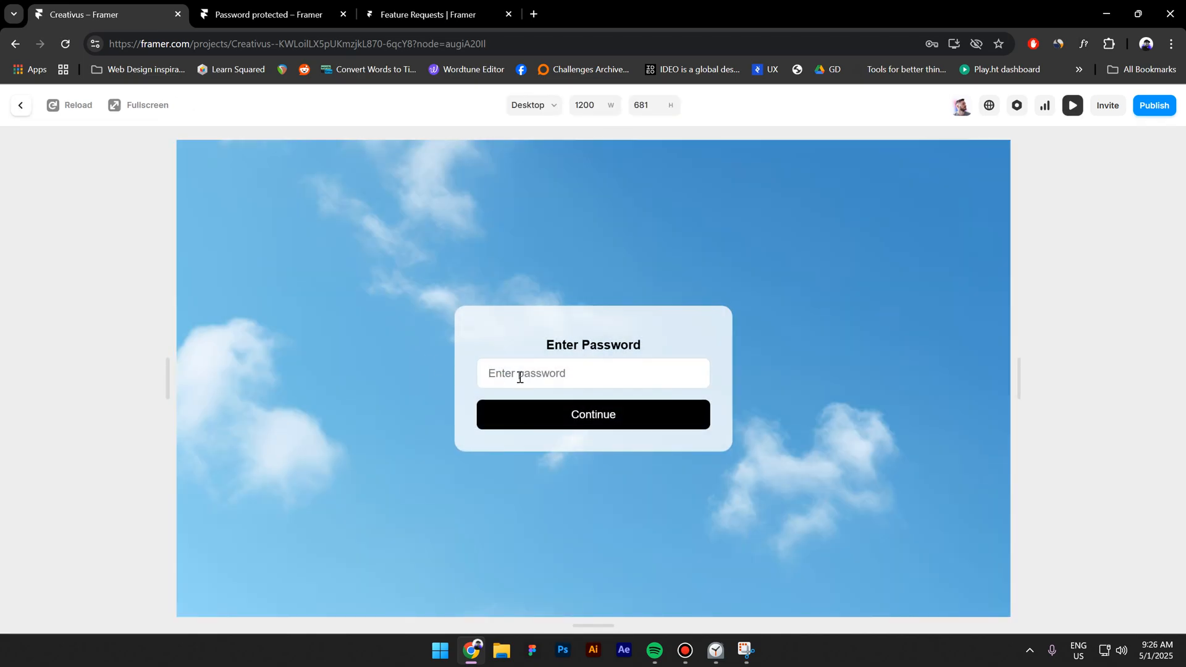
text(•)
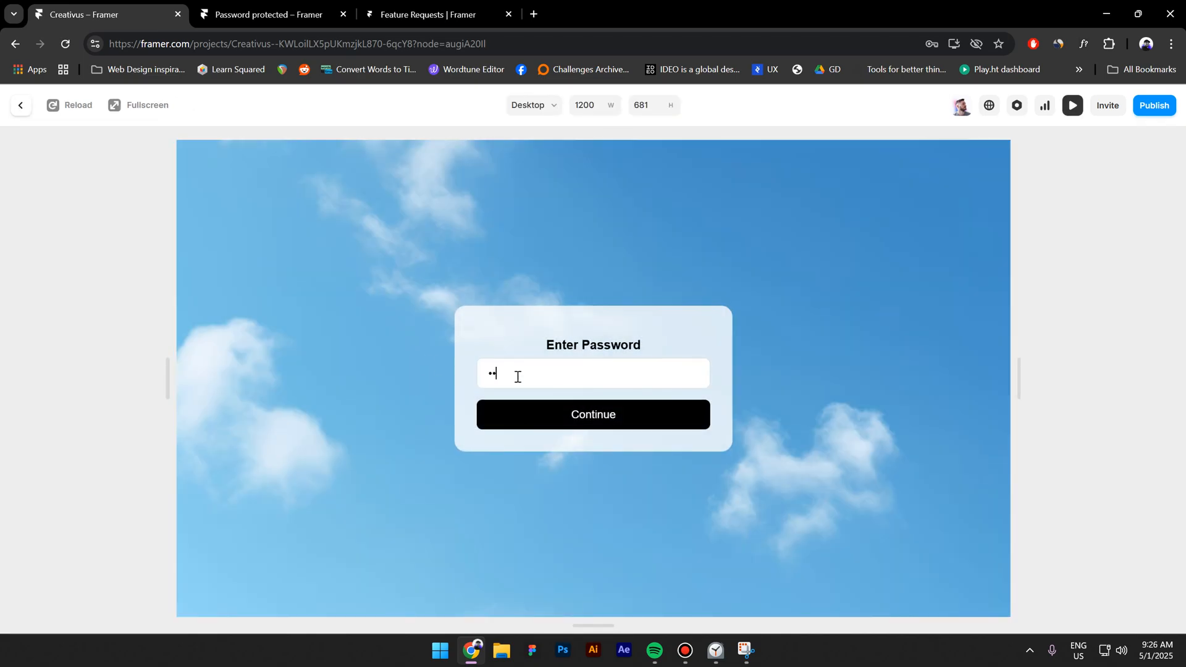
click(592, 415)
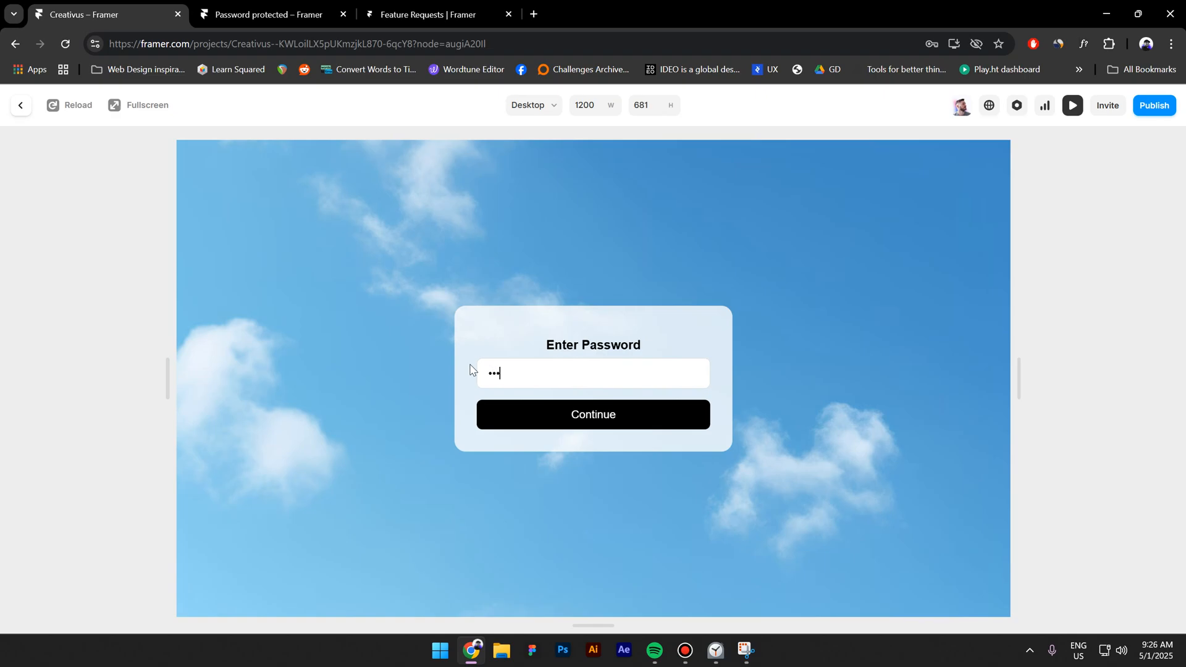
click(593, 414)
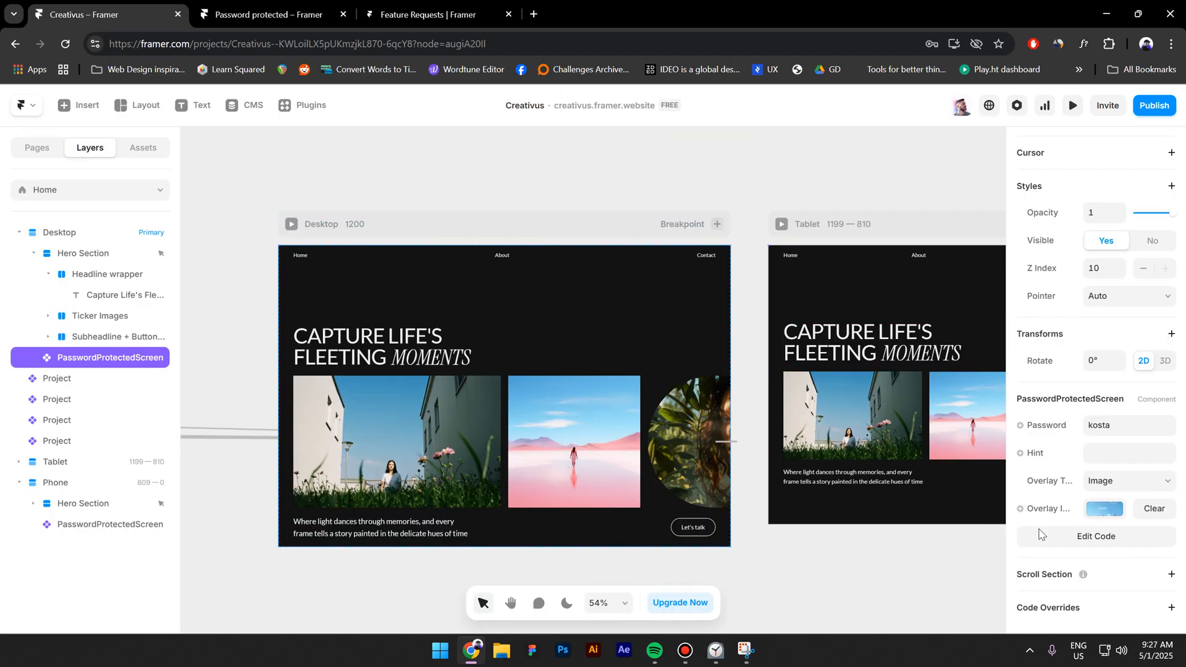
Step: Preview the overlay as a plain colour, then restore the sky image overlay
click(1127, 481)
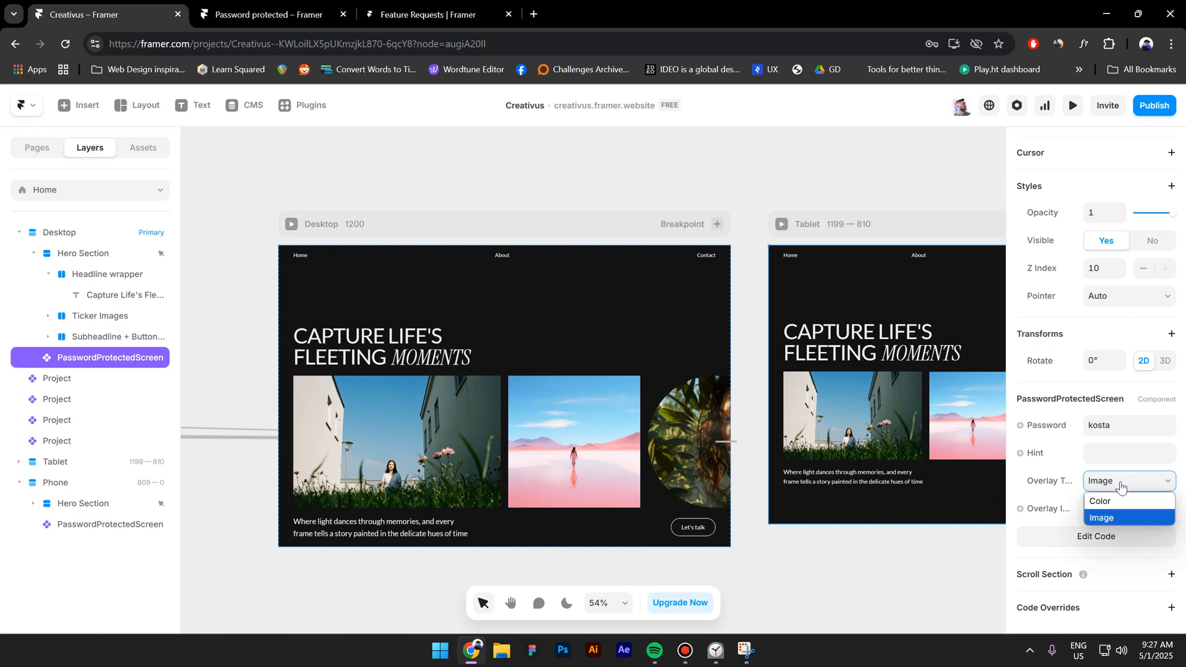
click(1100, 500)
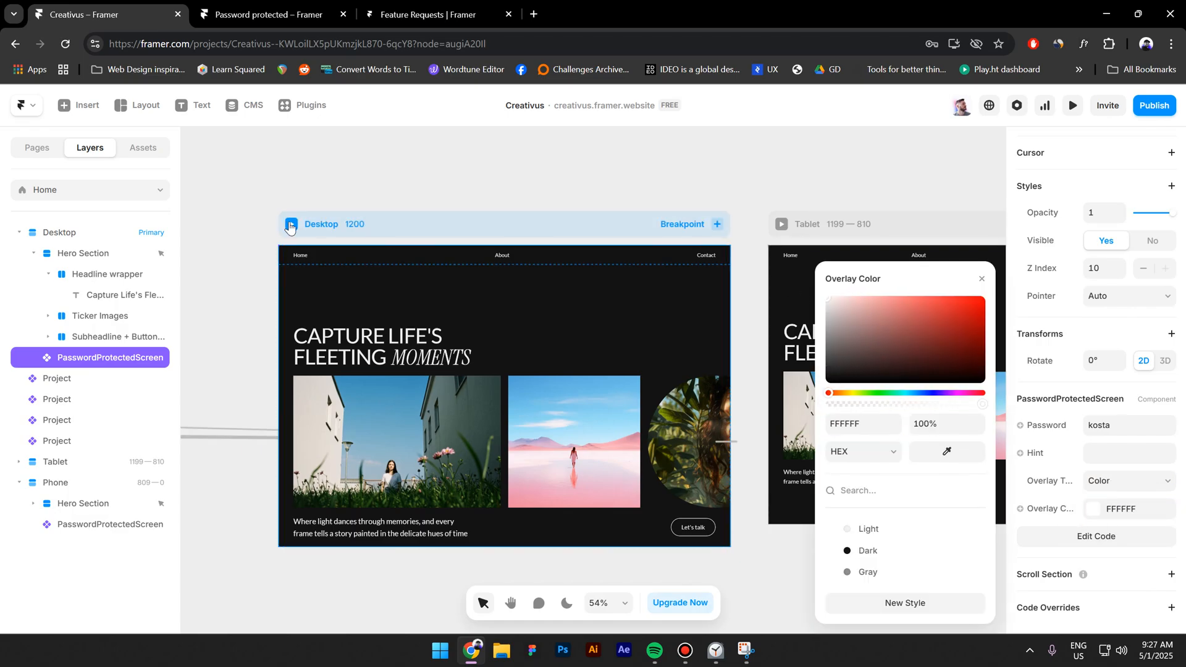
click(1072, 105)
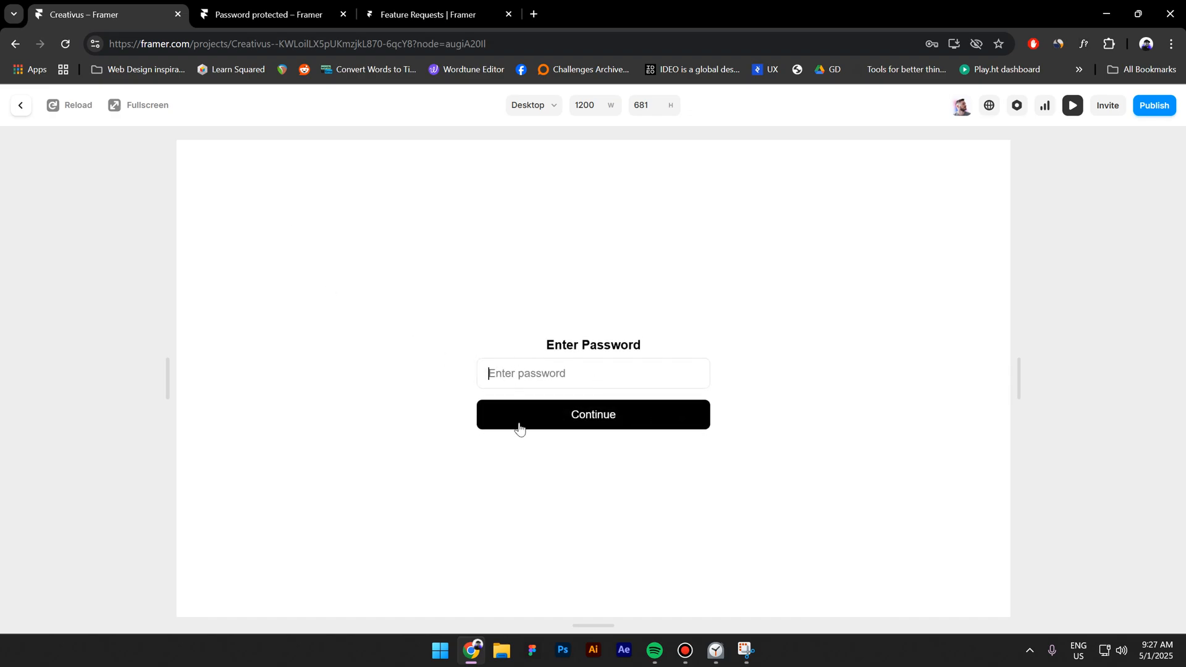
click(593, 414)
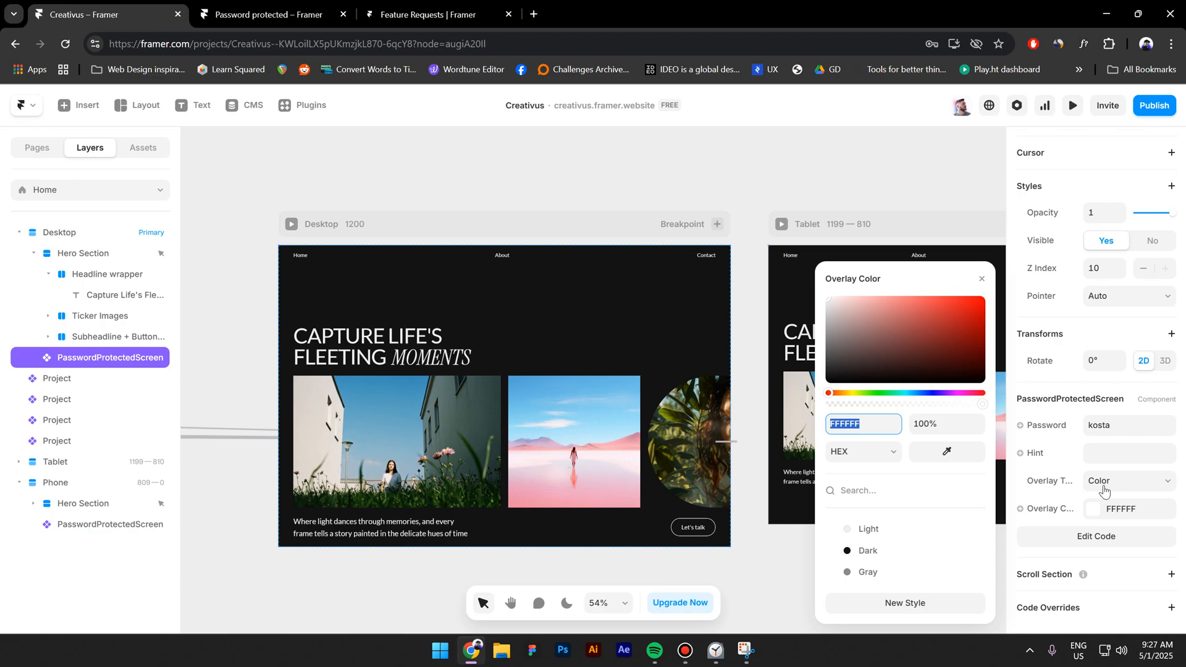
click(1127, 481)
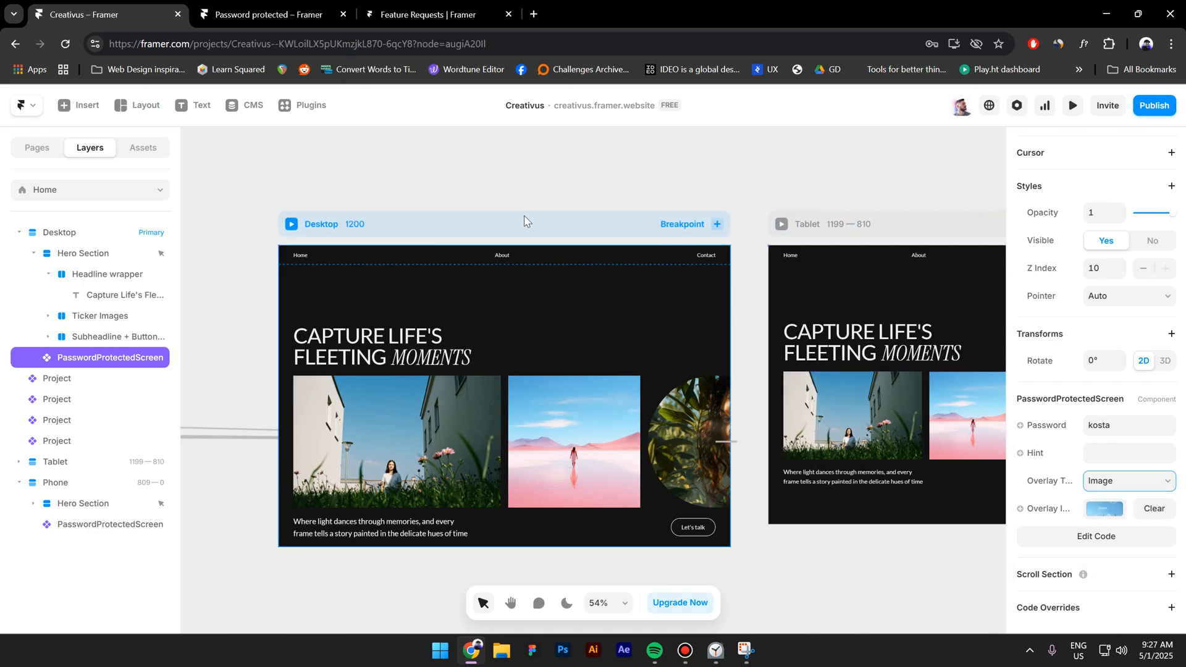
Step: Publish the Creativus site and open the live creativus.framer.website link
click(1153, 105)
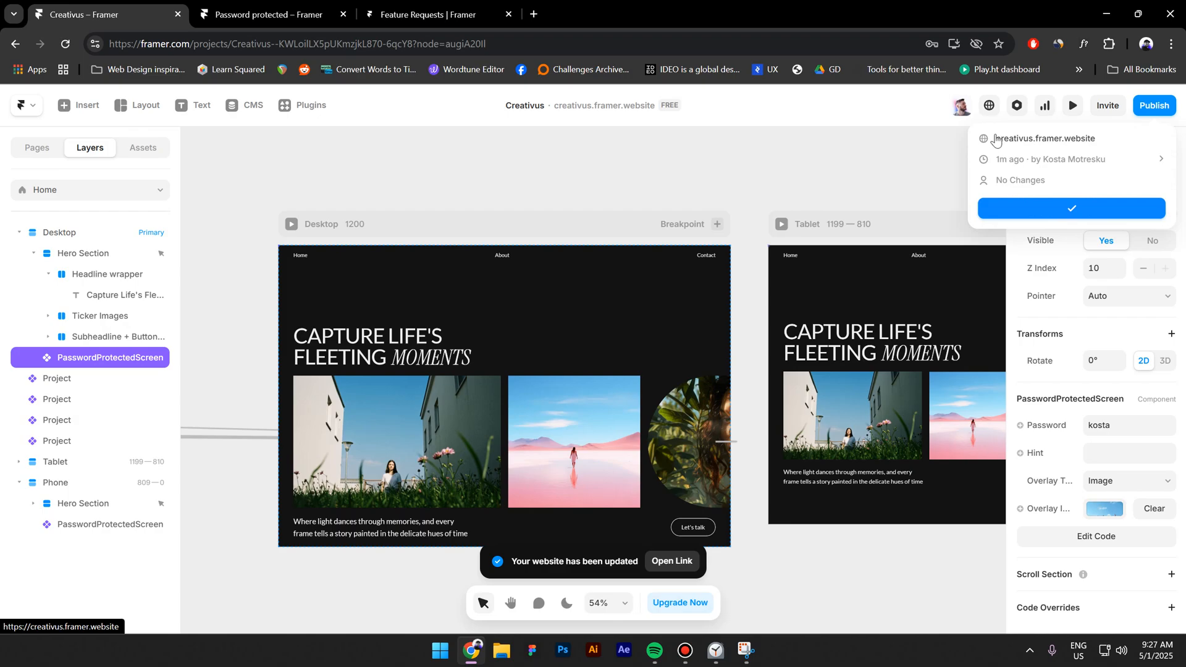
click(670, 561)
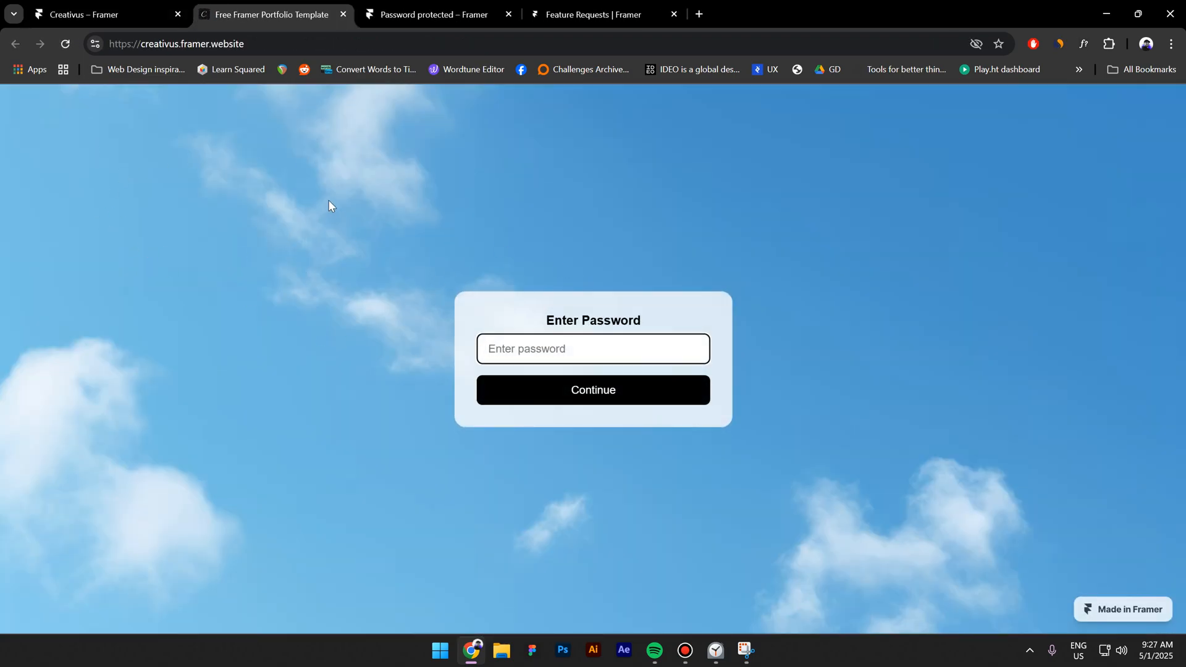
mouse_move(406, 439)
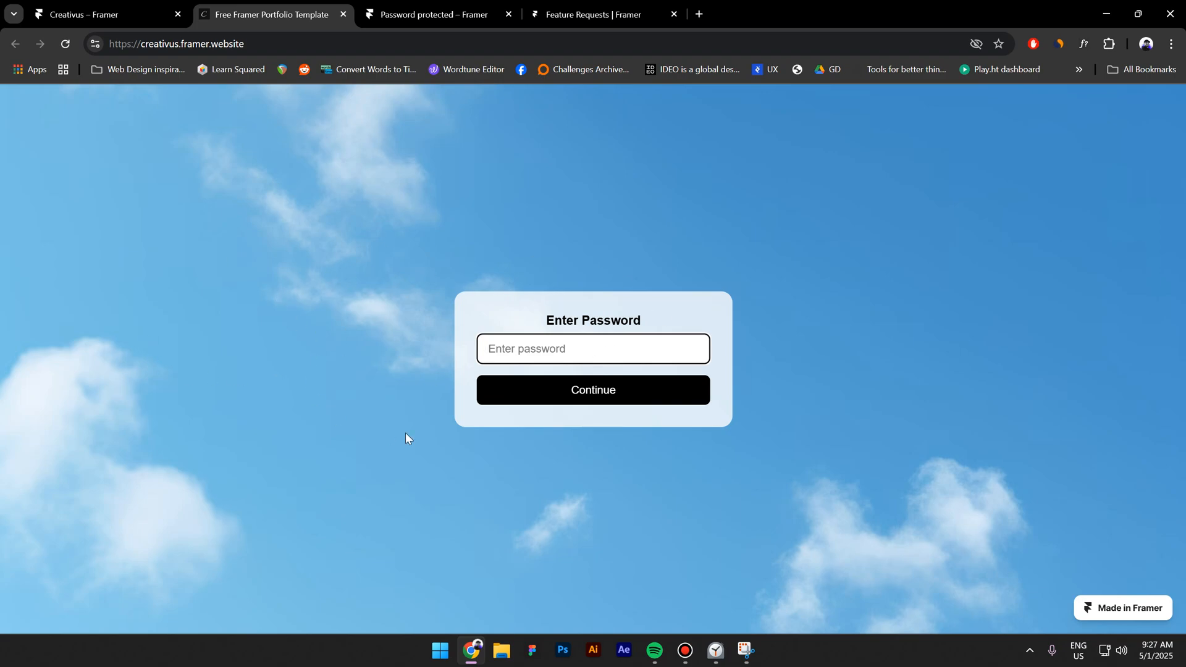
mouse_move(534, 356)
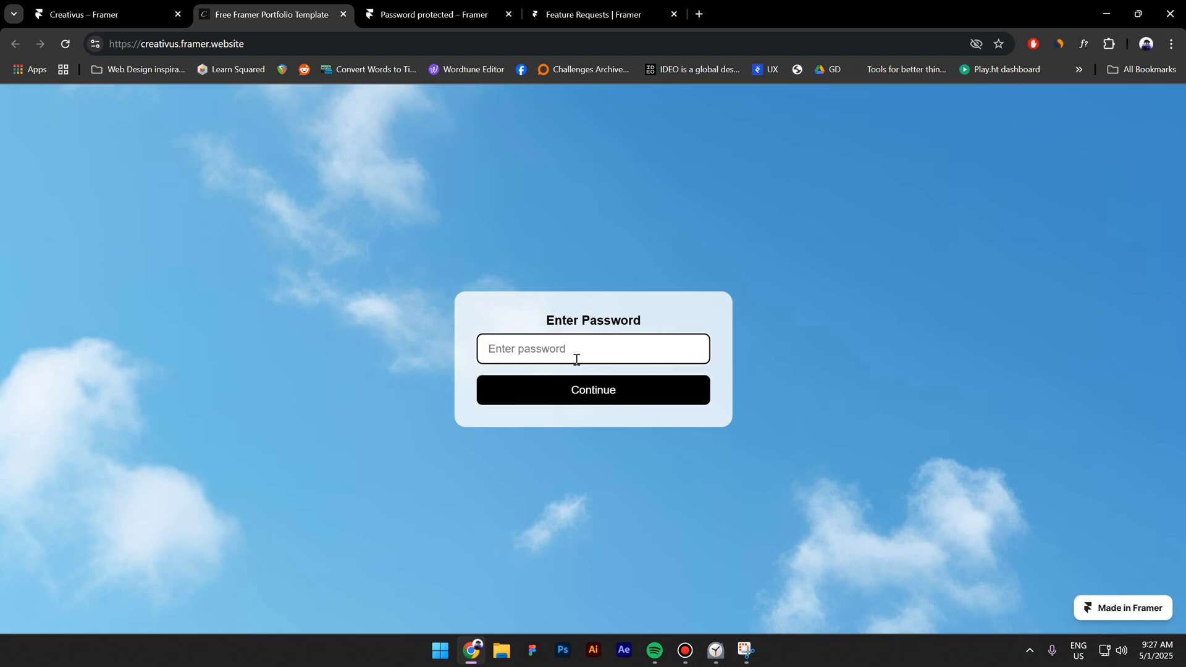
Step: Unlock the live site with the password, reload it, and return to the Creativus editor dismissing the publish popover
click(592, 389)
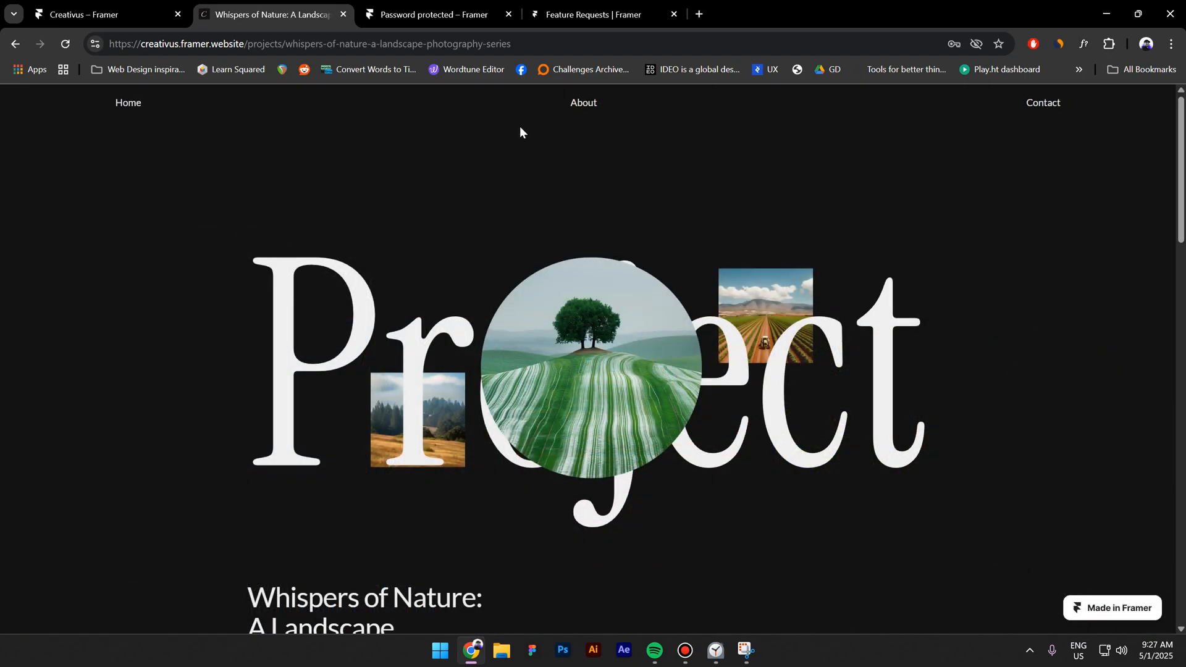
click(583, 102)
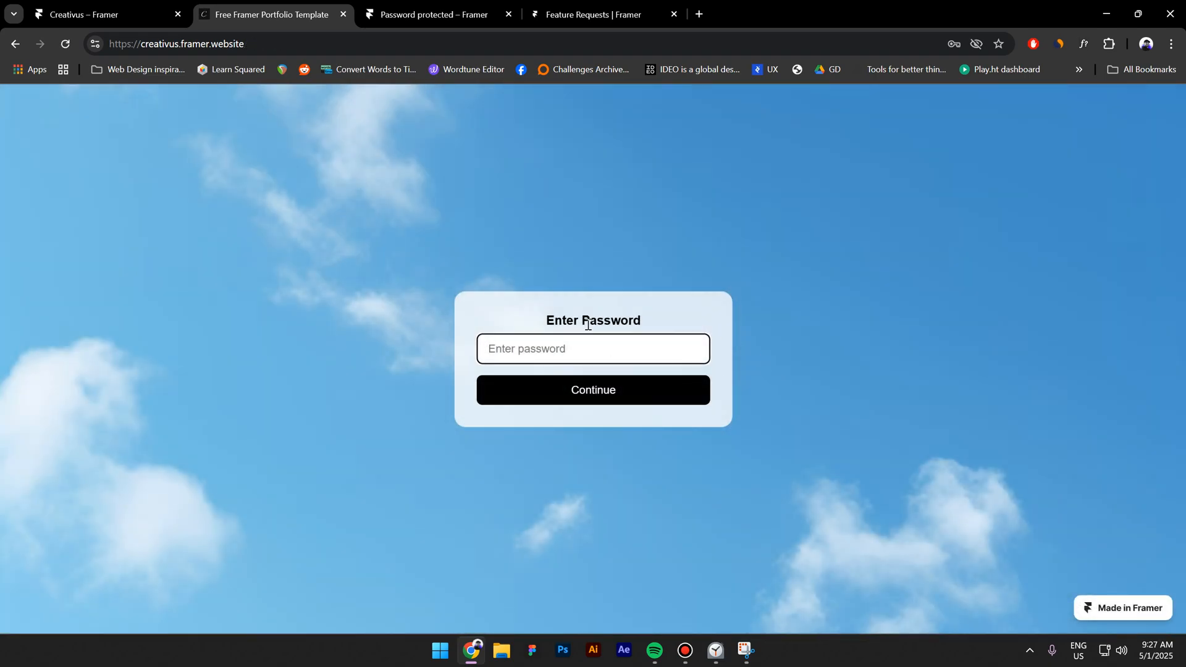
mouse_move(424, 440)
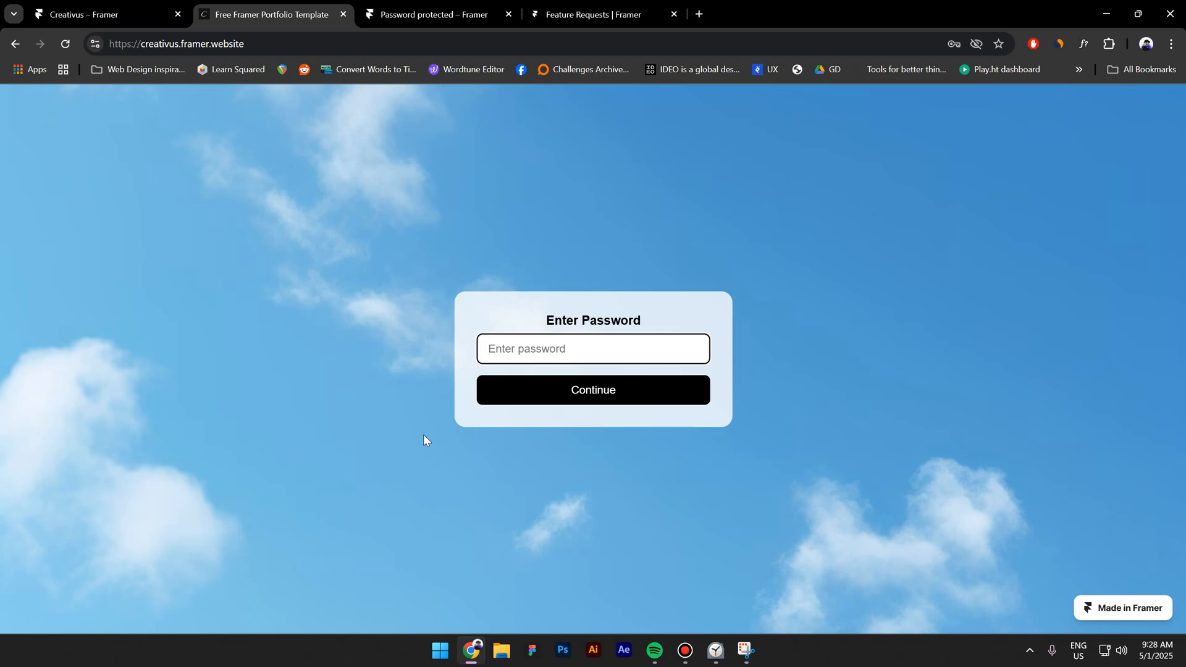
click(90, 15)
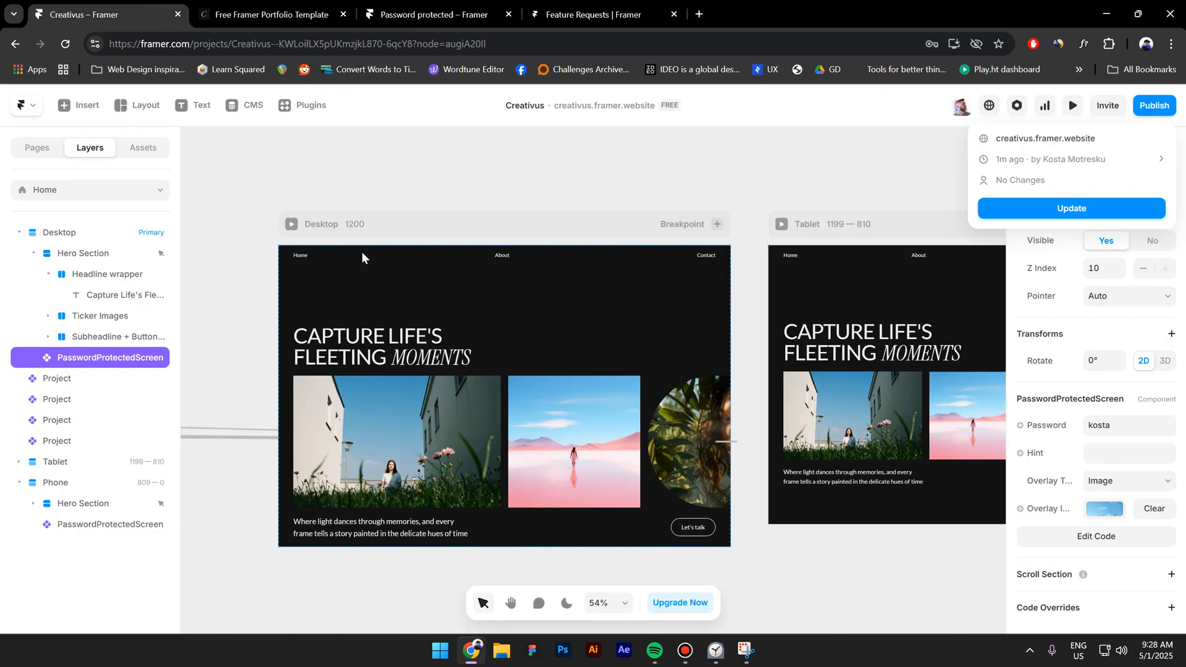
click(400, 194)
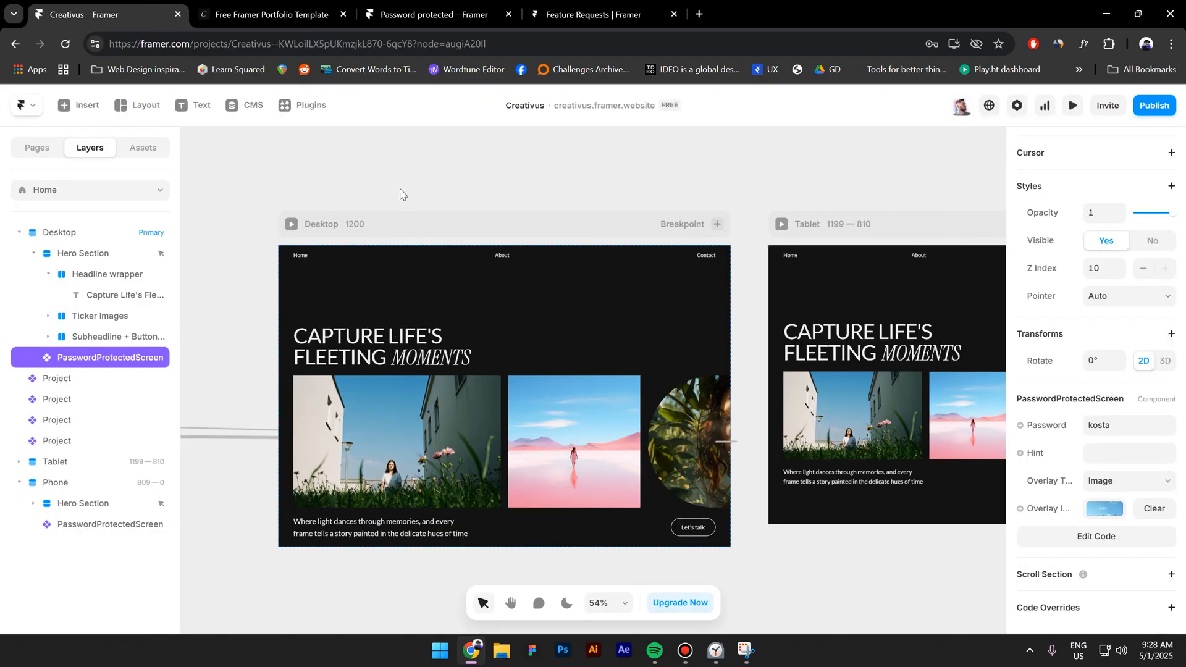